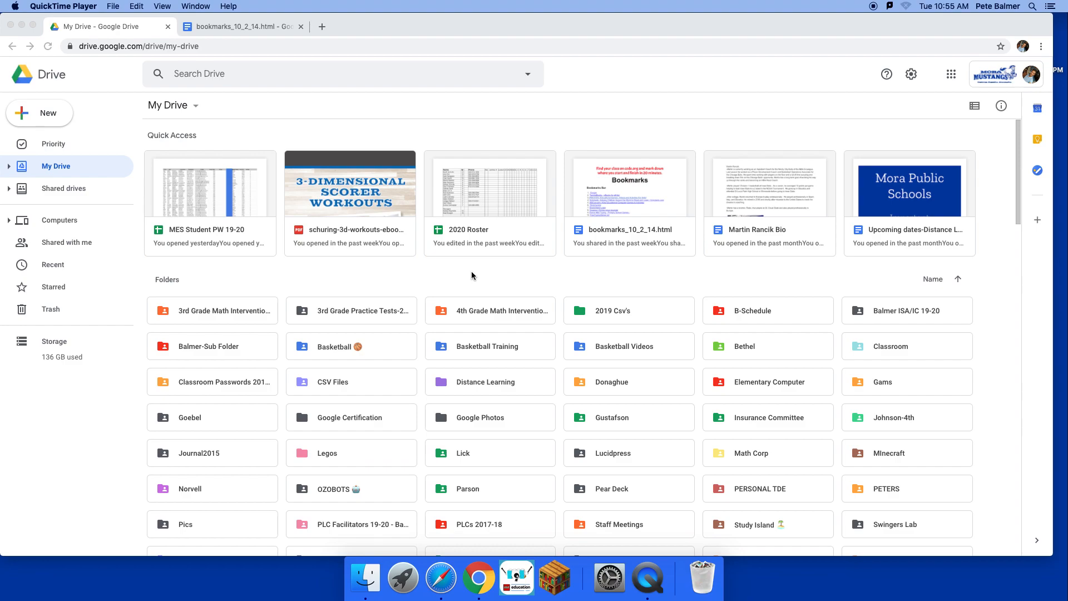
pyautogui.moveTo(478, 277)
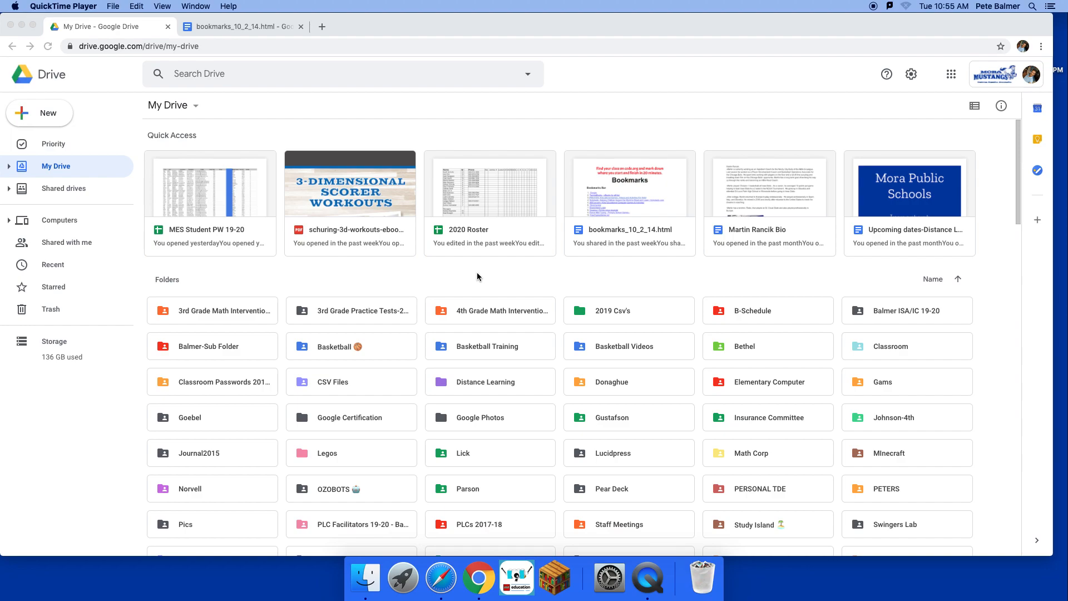
pyautogui.moveTo(441, 162)
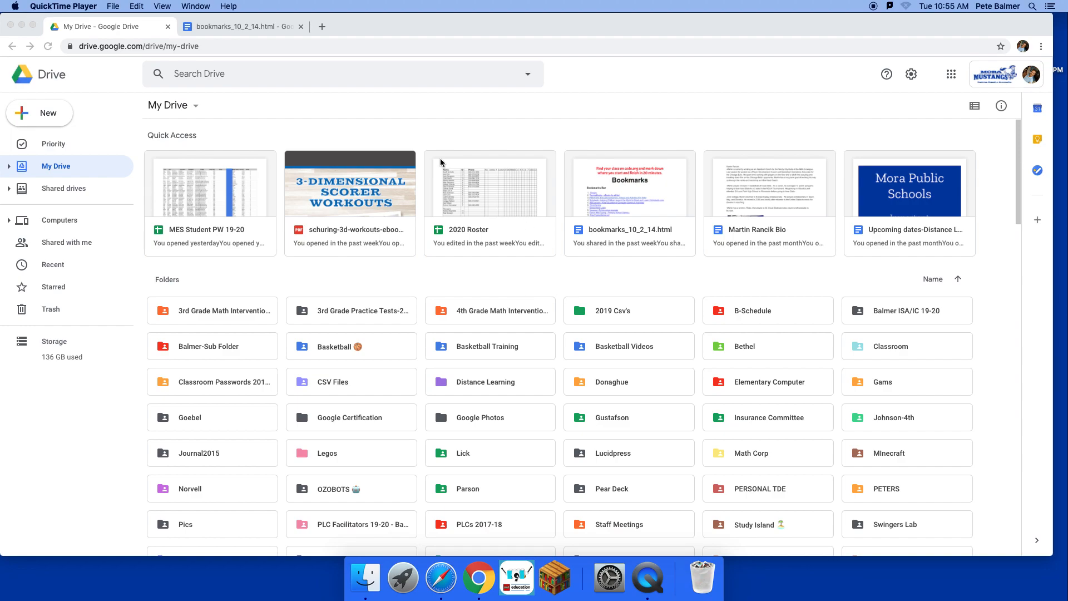
pyautogui.moveTo(610, 216)
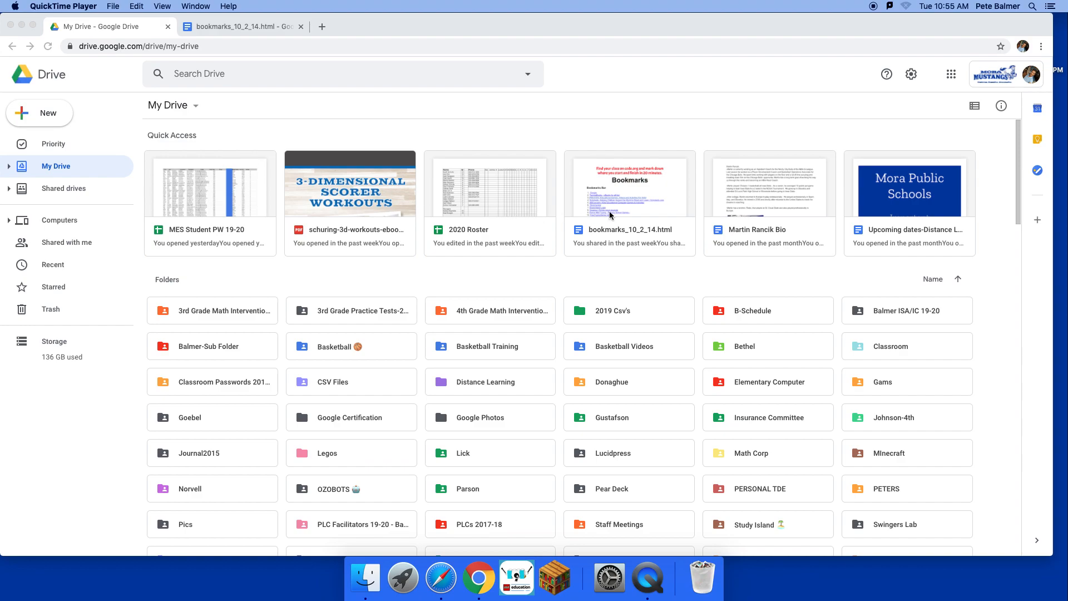
pyautogui.moveTo(282, 25)
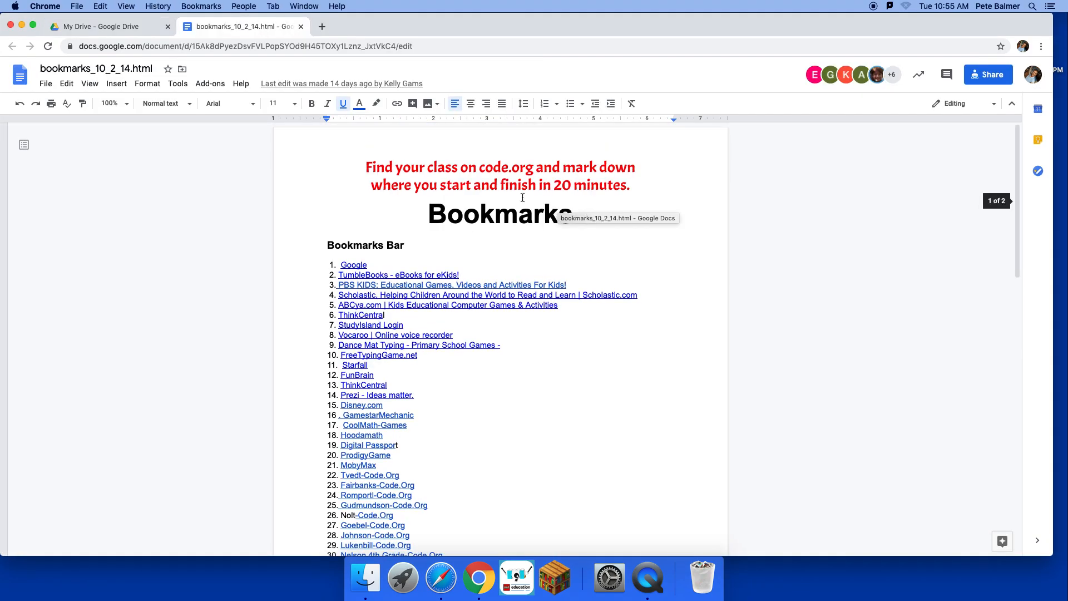
# Reach item 60, Typing Club, in the bookmarks list and follow its link to typingclub.com.
pyautogui.scroll(-3)
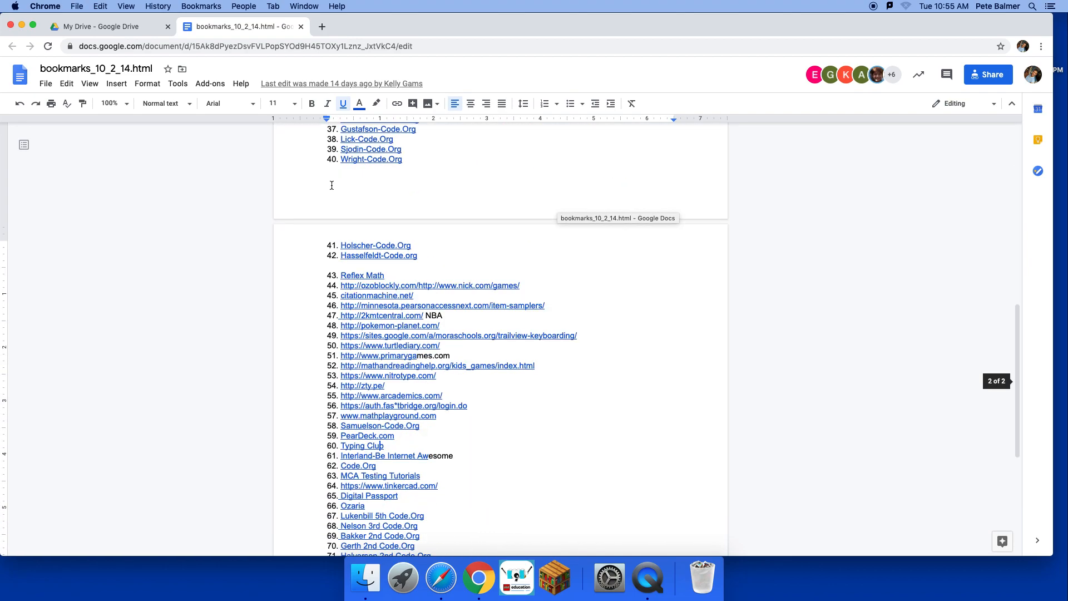
pyautogui.scroll(-3)
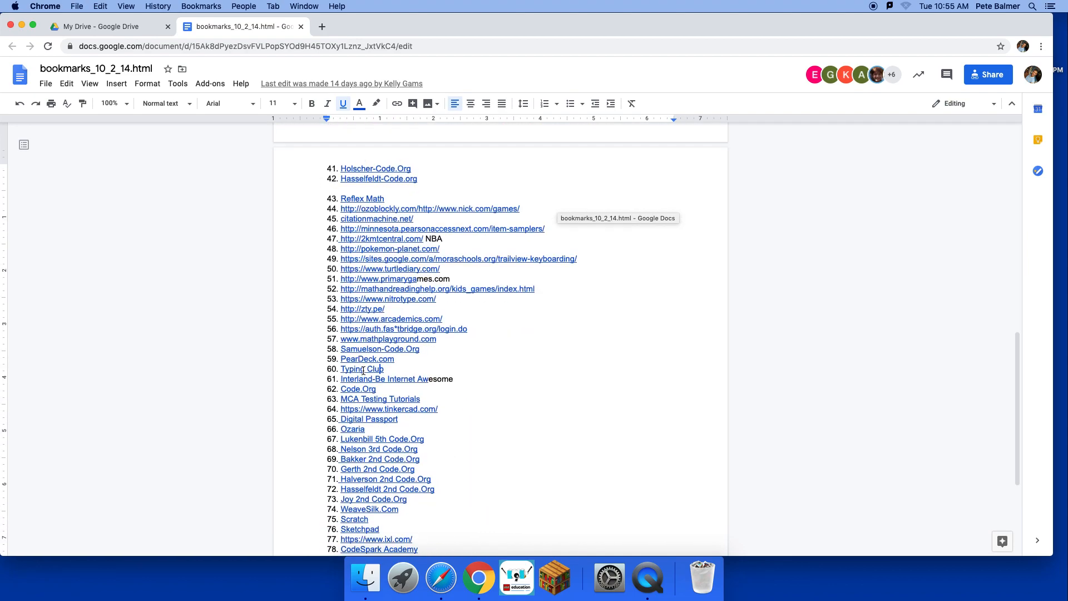
pyautogui.click(362, 369)
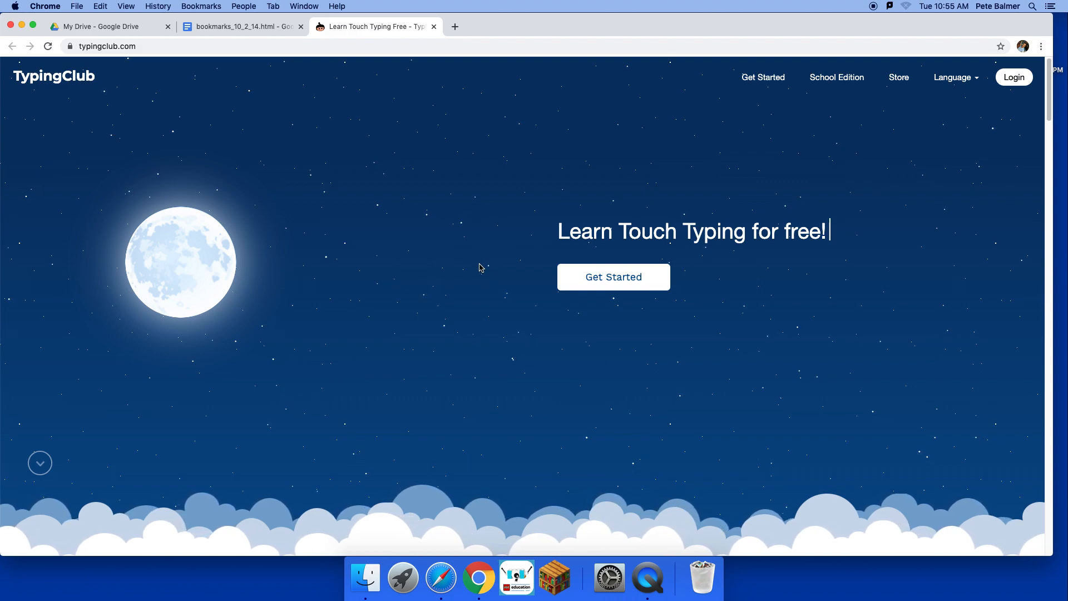
pyautogui.moveTo(488, 209)
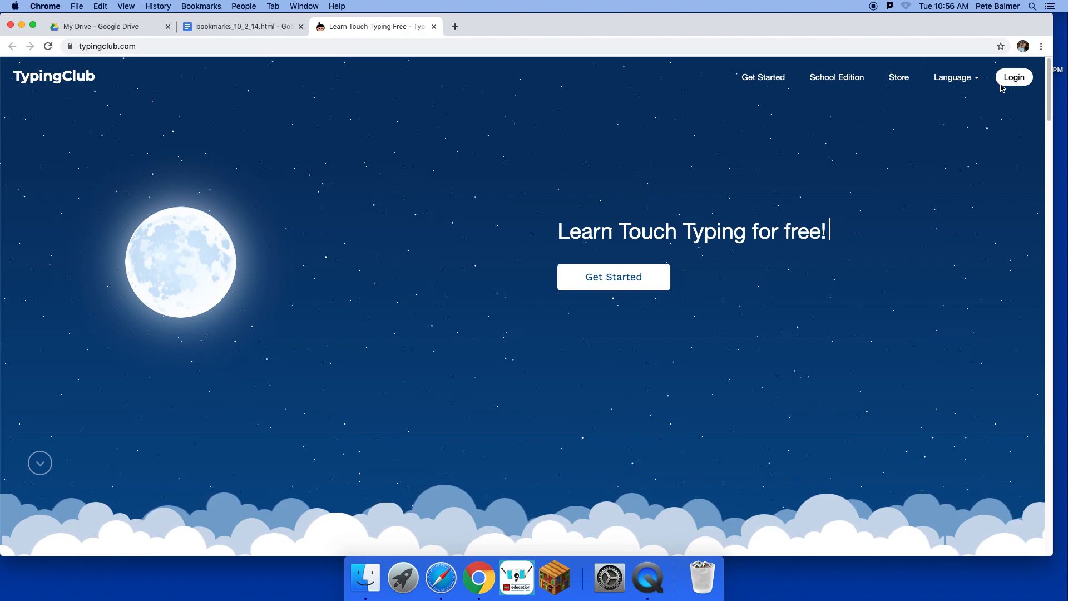
# Use Login in the top-right navigation to reach the TypingClub educator portal dashboard.
pyautogui.click(1015, 77)
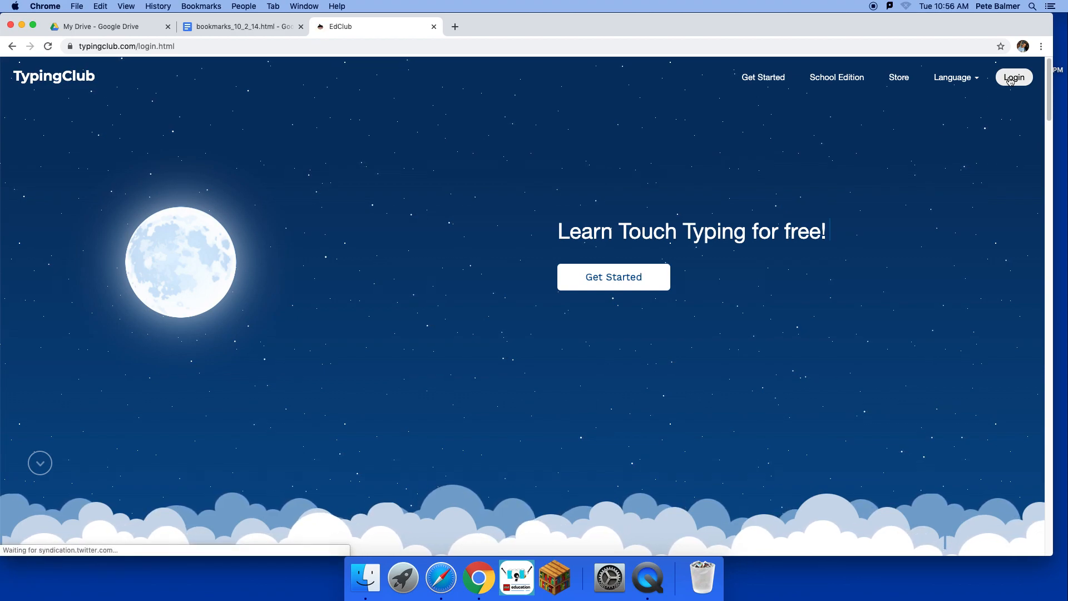
pyautogui.click(1014, 77)
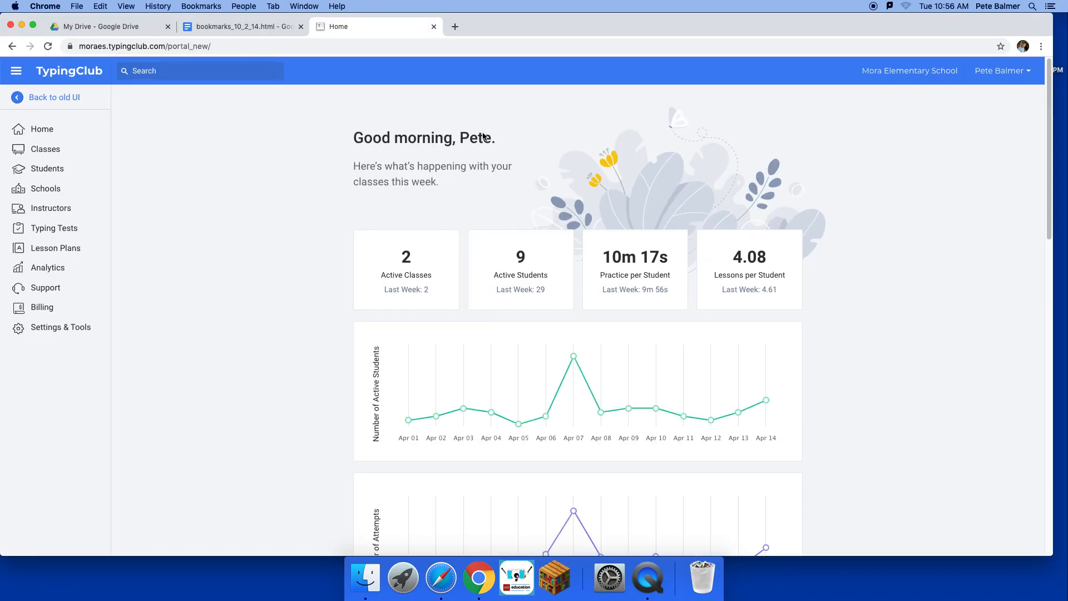
pyautogui.moveTo(793, 181)
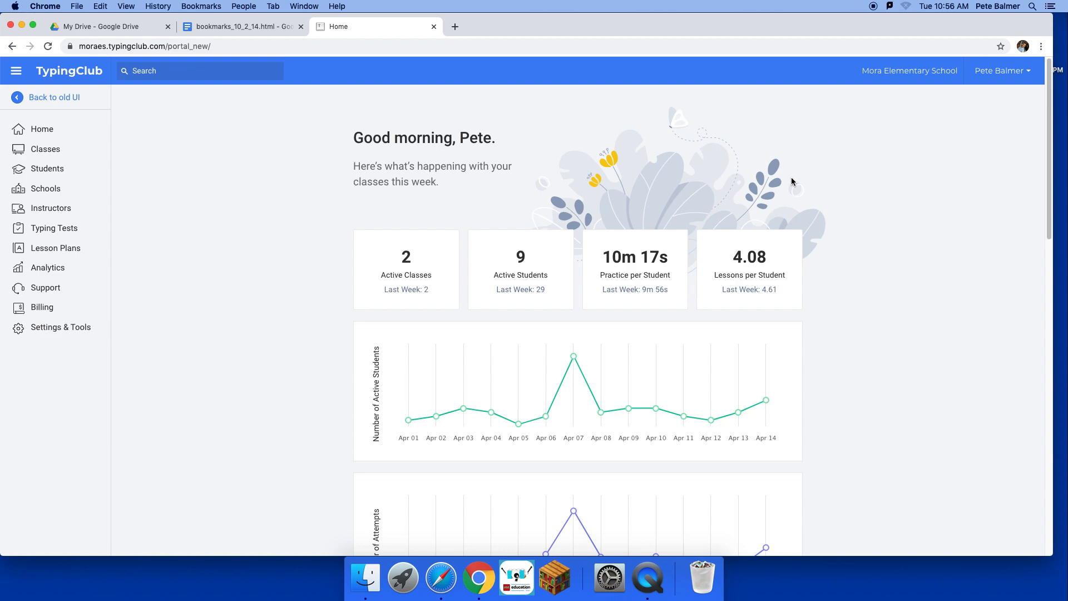
pyautogui.moveTo(793, 171)
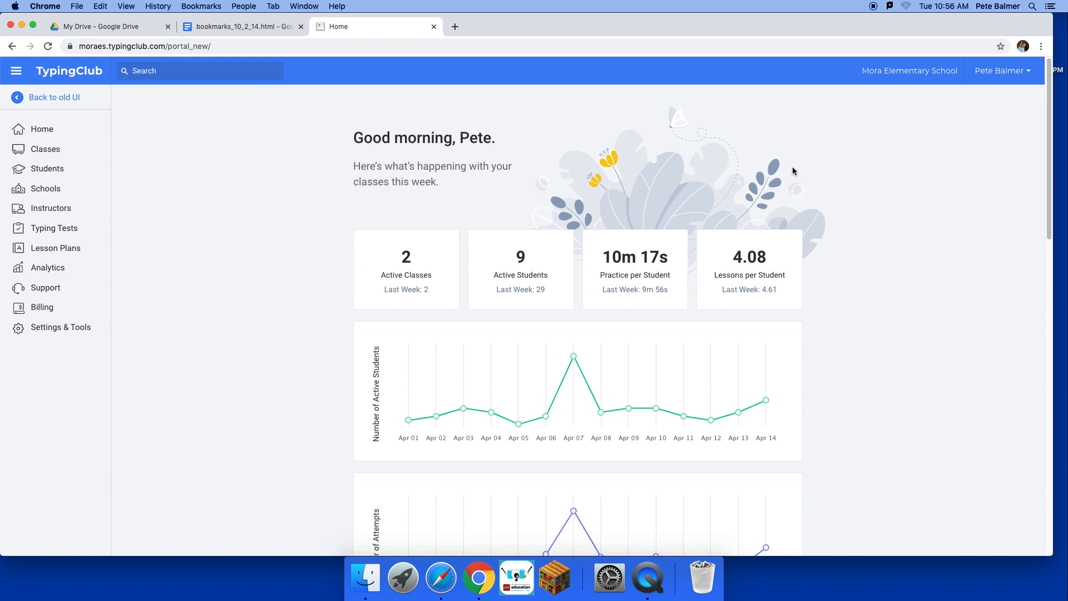
pyautogui.moveTo(799, 158)
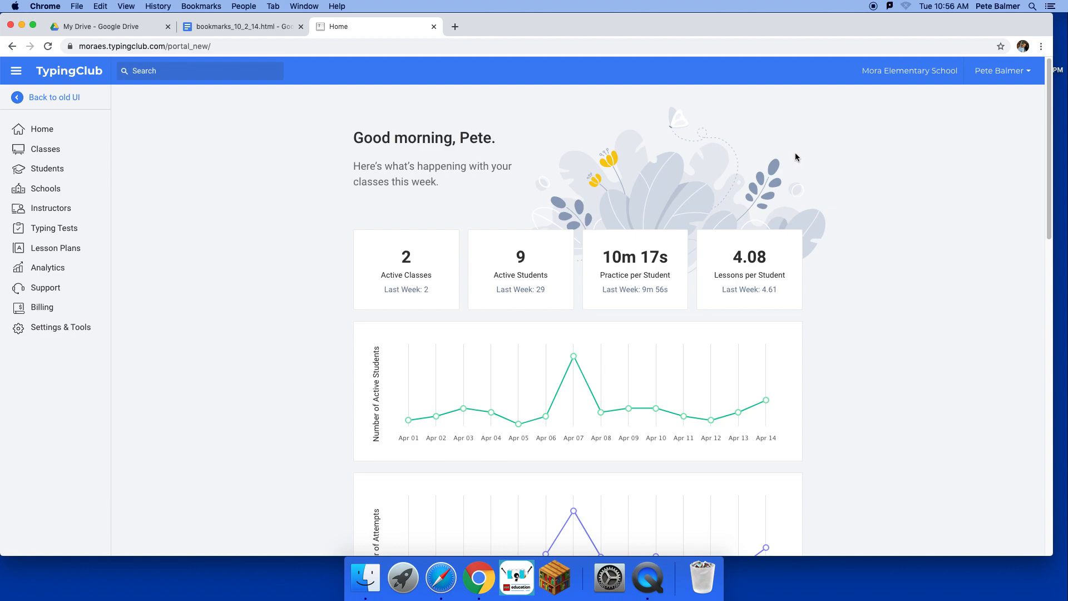
pyautogui.moveTo(790, 153)
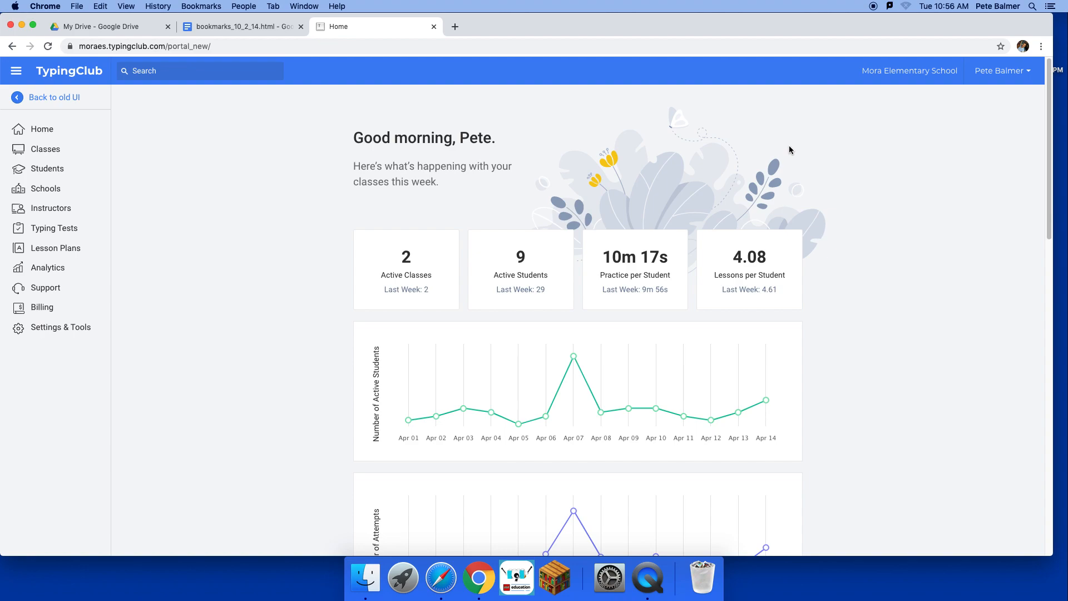
pyautogui.moveTo(791, 151)
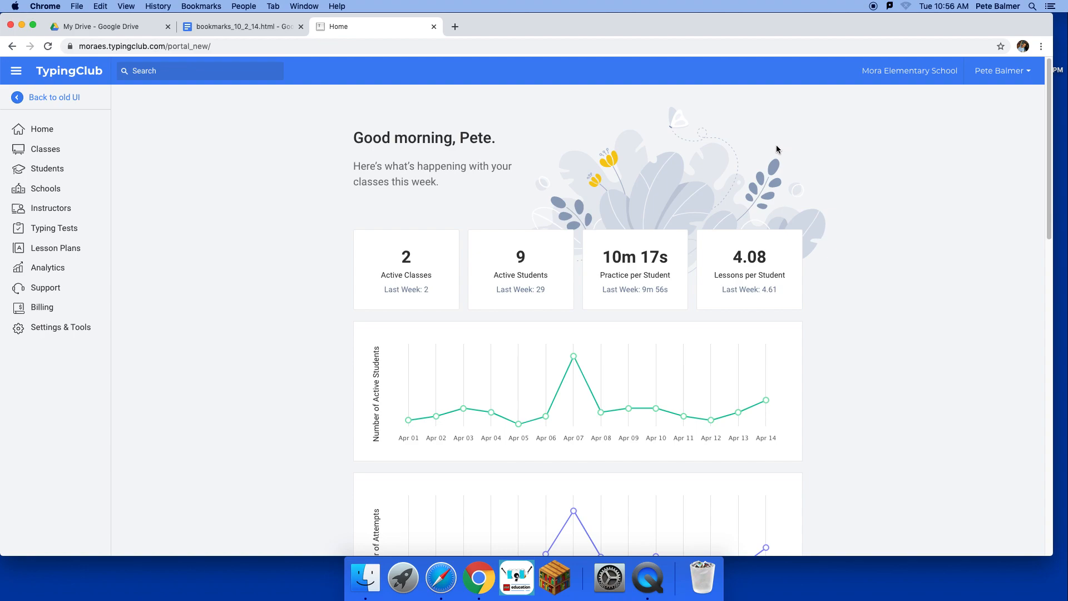
pyautogui.moveTo(801, 143)
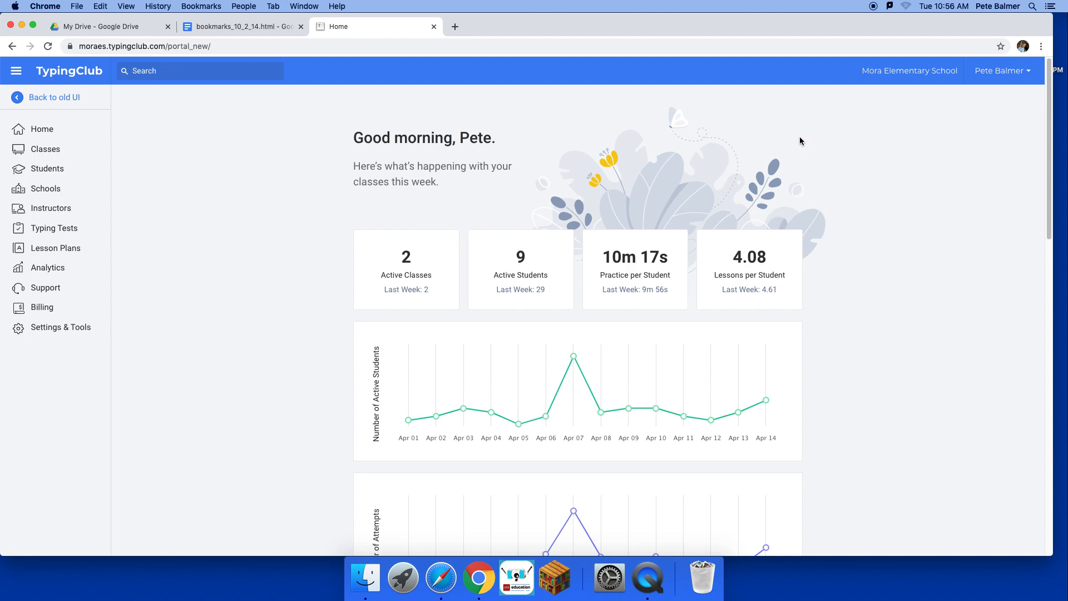
pyautogui.moveTo(811, 140)
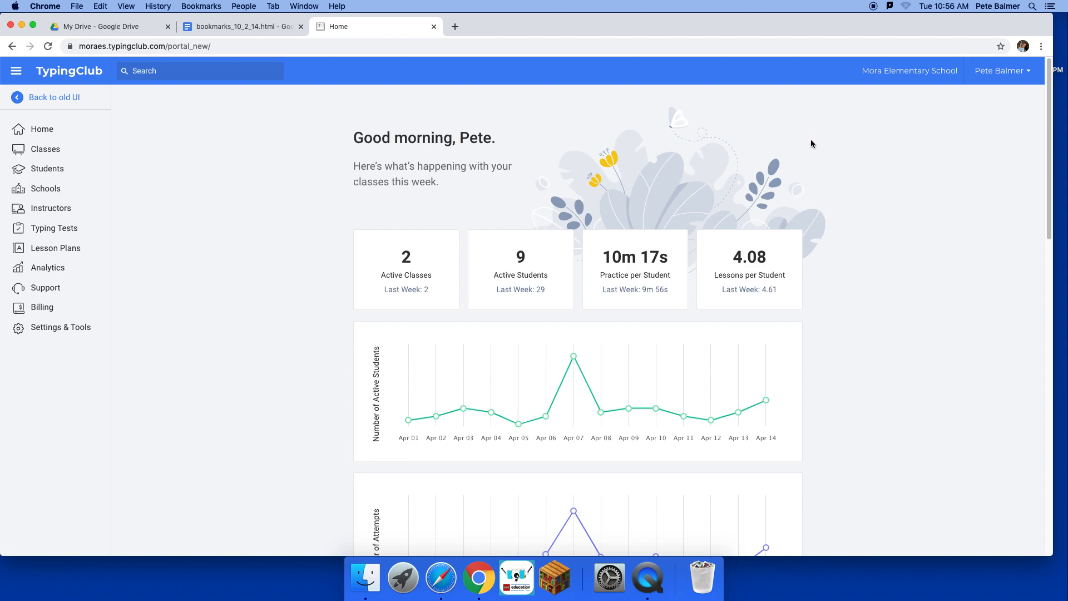
pyautogui.moveTo(865, 146)
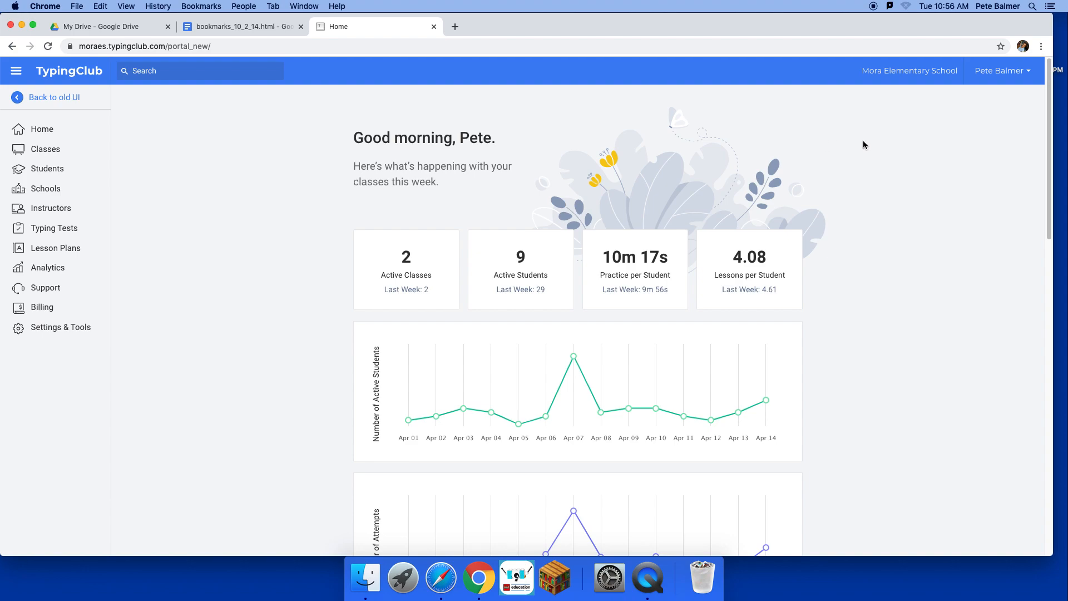